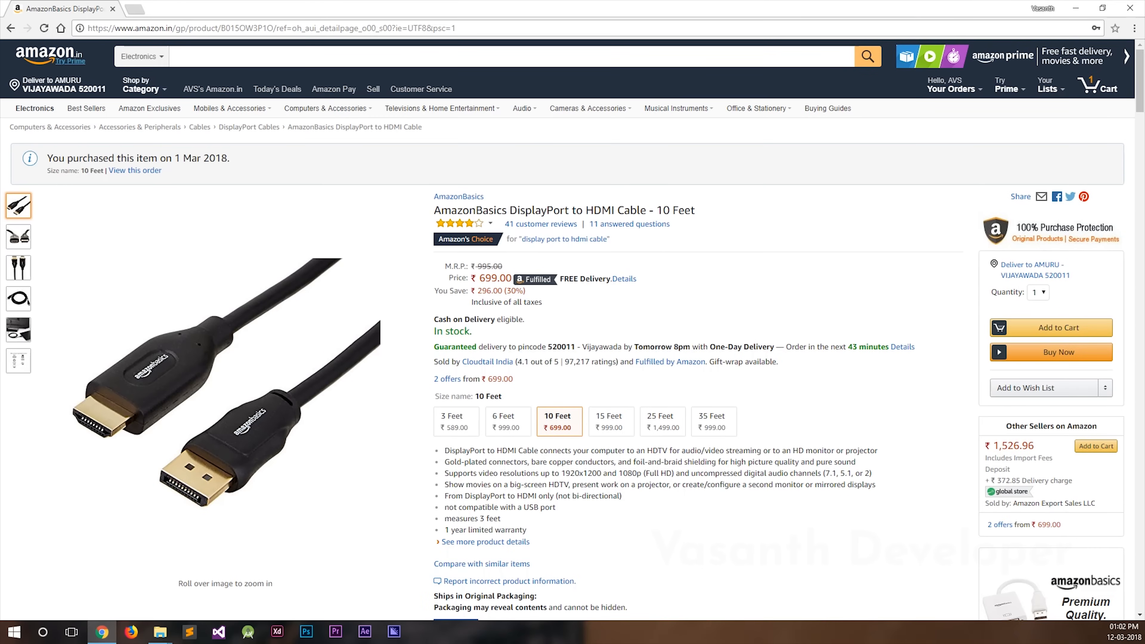
pyautogui.moveTo(455, 421)
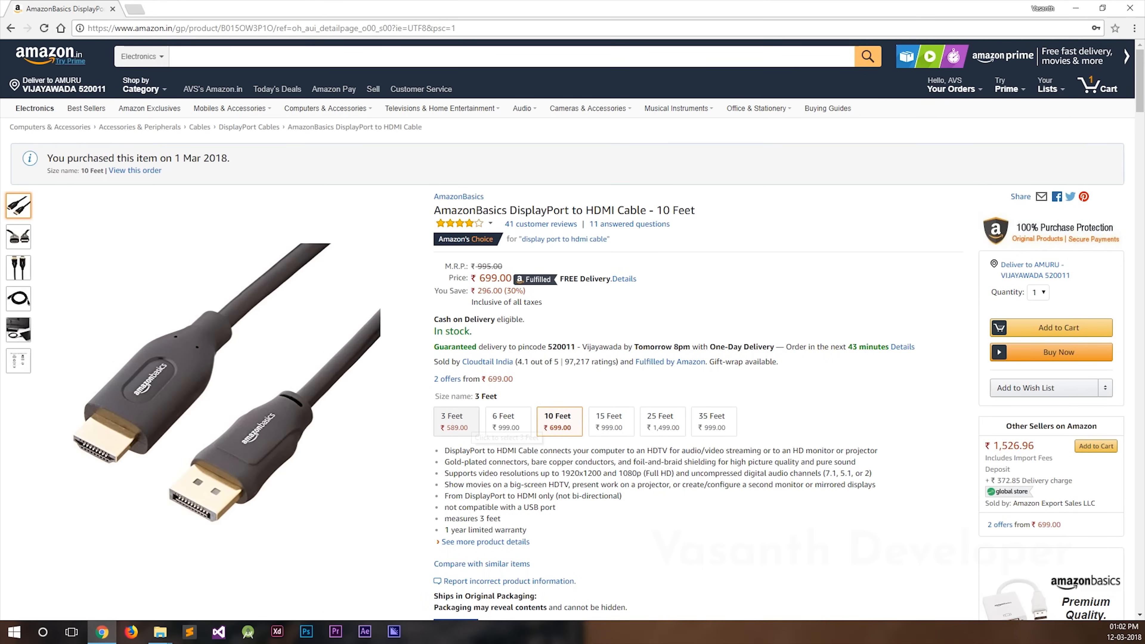
pyautogui.moveTo(455, 420)
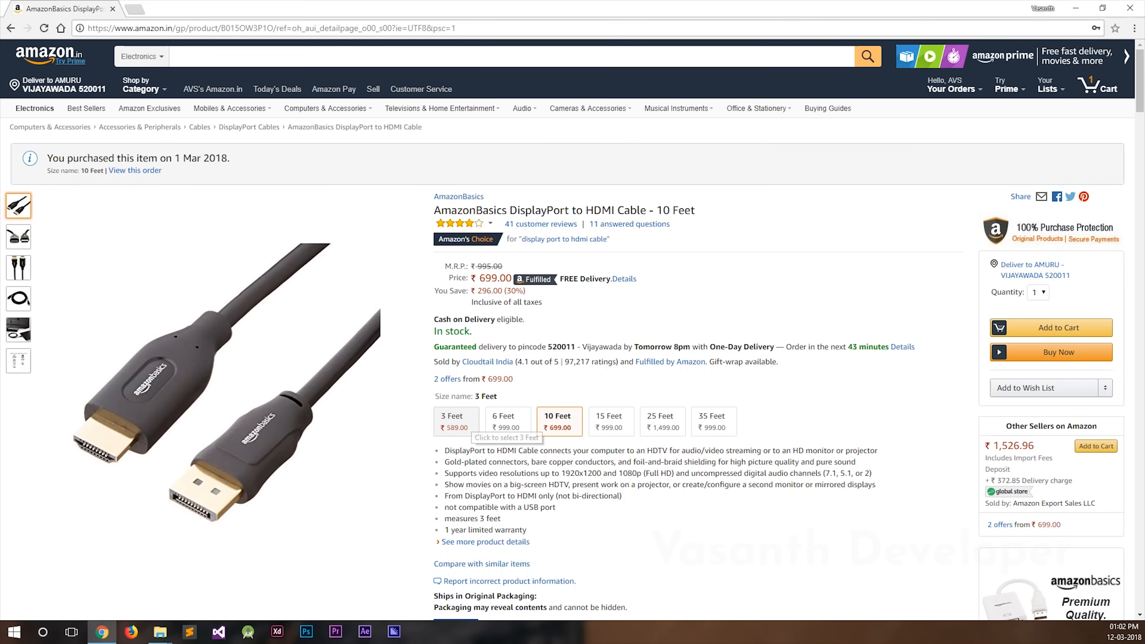
# Step: View the 3-foot and 6-foot cable variants' prices, then return to the 10-foot variant
pyautogui.click(456, 421)
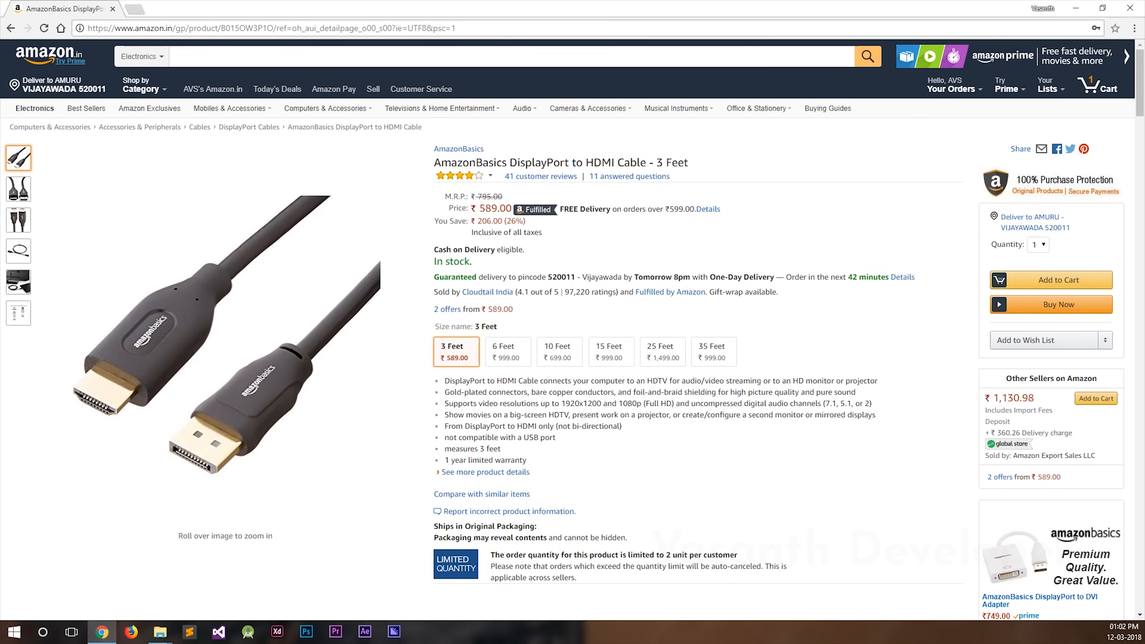
pyautogui.click(507, 352)
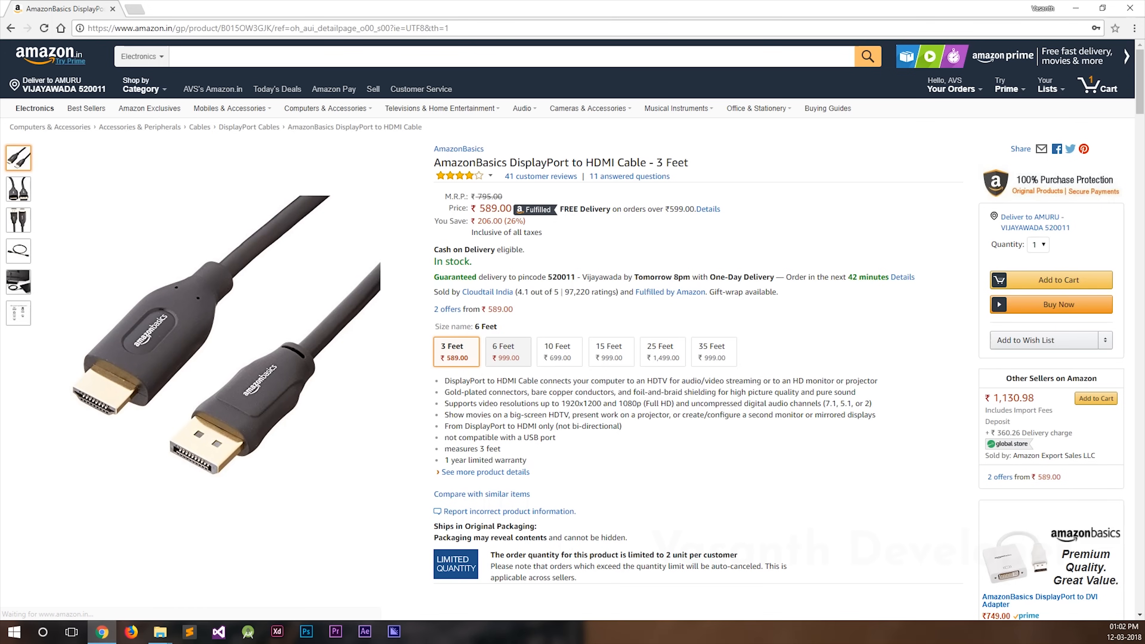
pyautogui.click(507, 351)
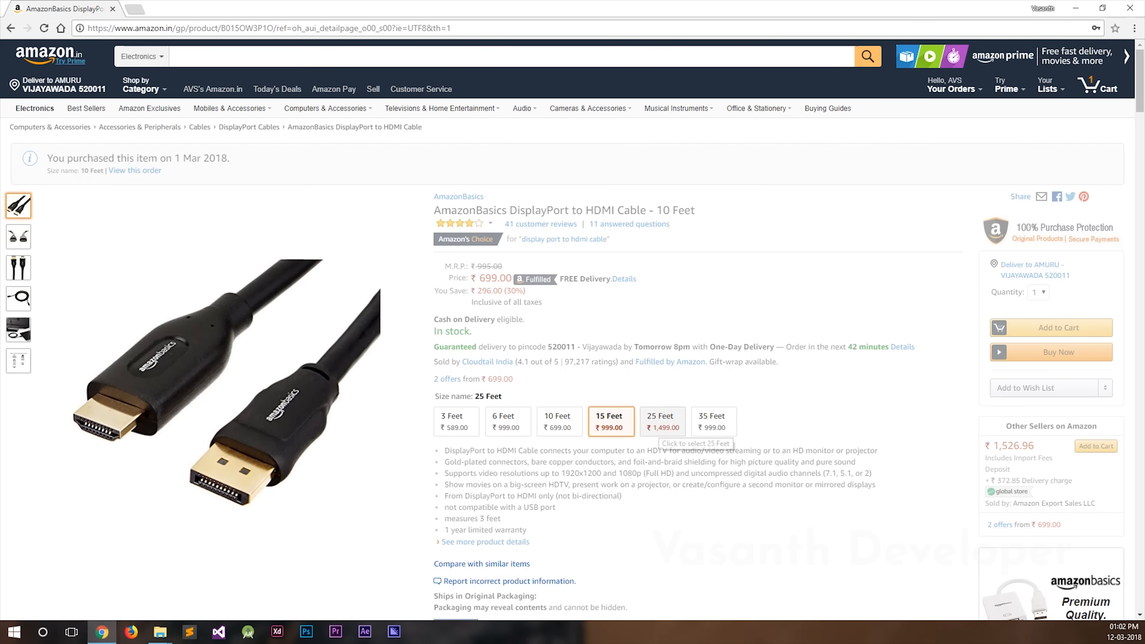
# Step: View the 25-foot and another length variant's prices, then go back to the 10-foot cable
pyautogui.click(611, 422)
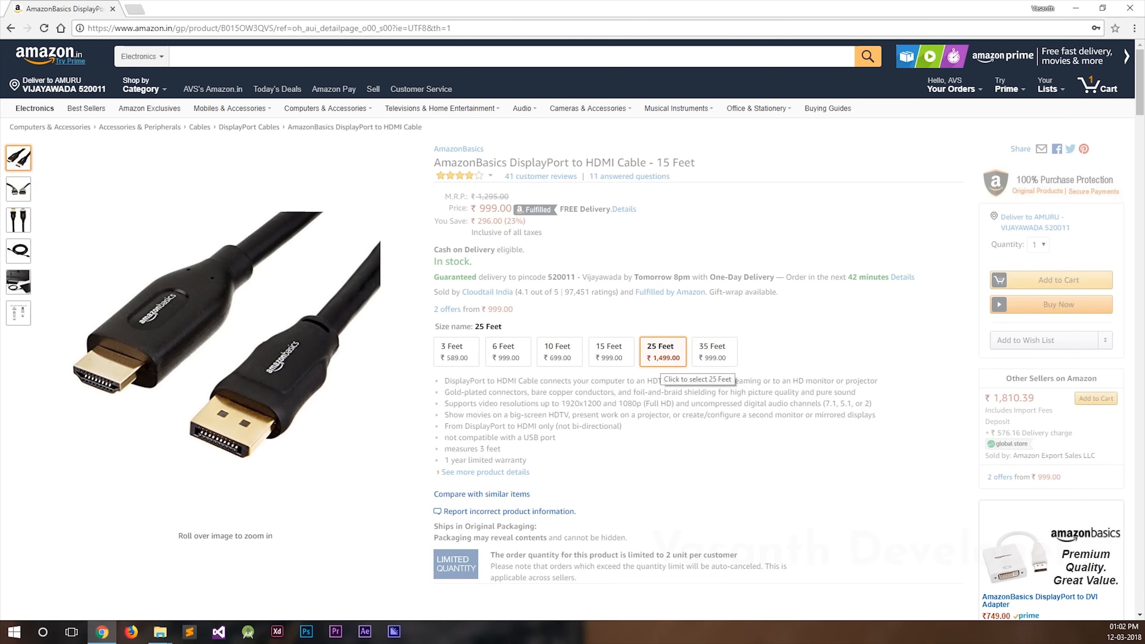
pyautogui.click(661, 350)
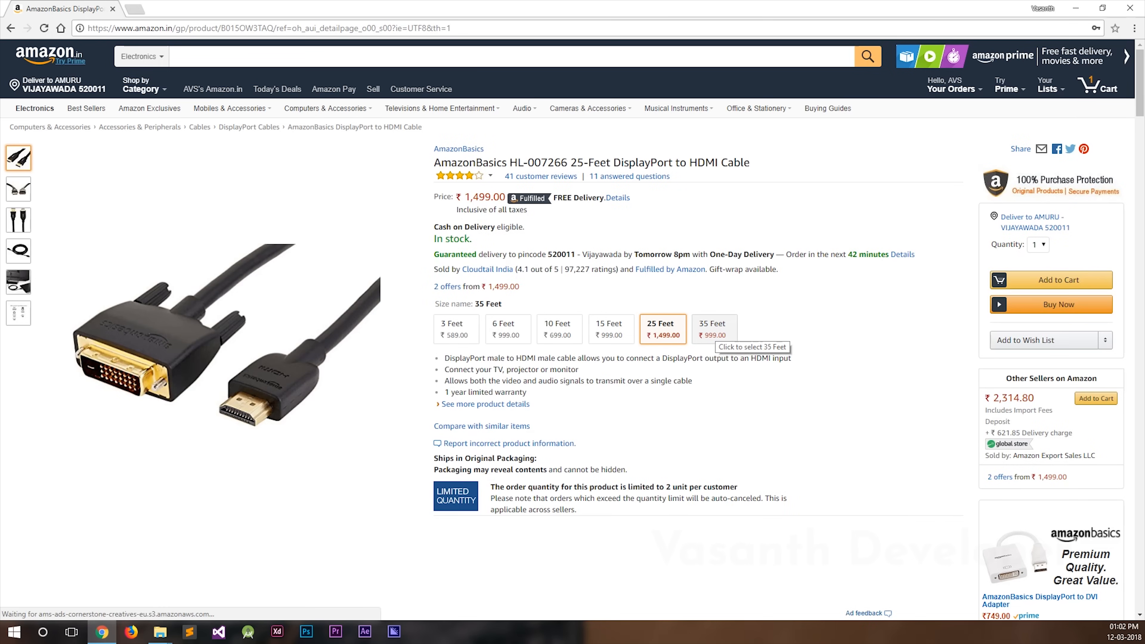
pyautogui.click(713, 329)
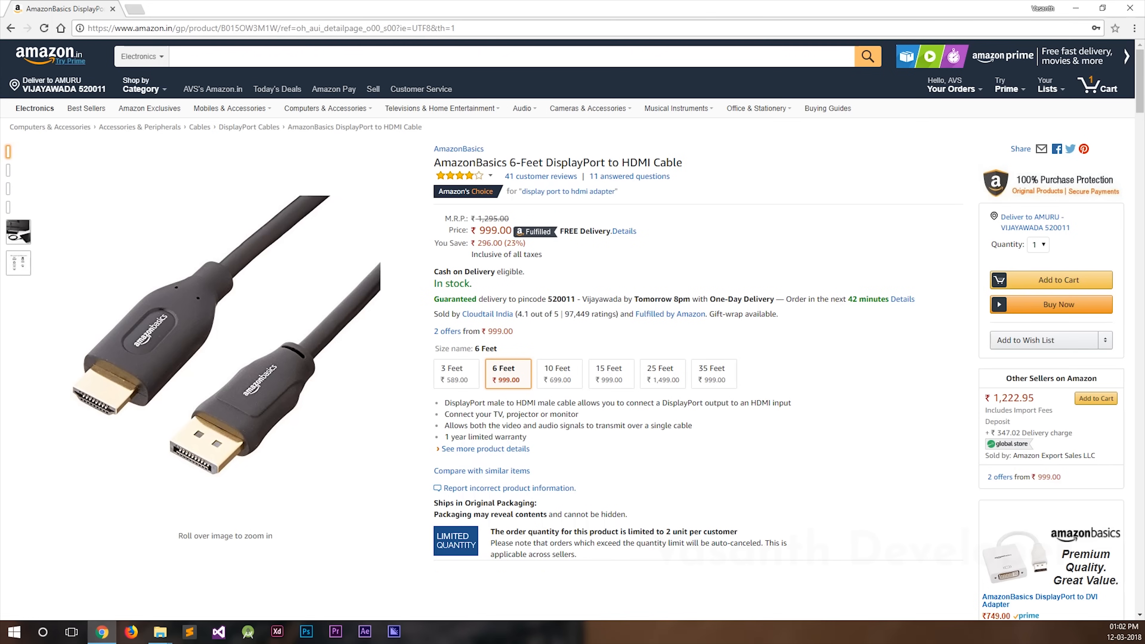
pyautogui.click(558, 374)
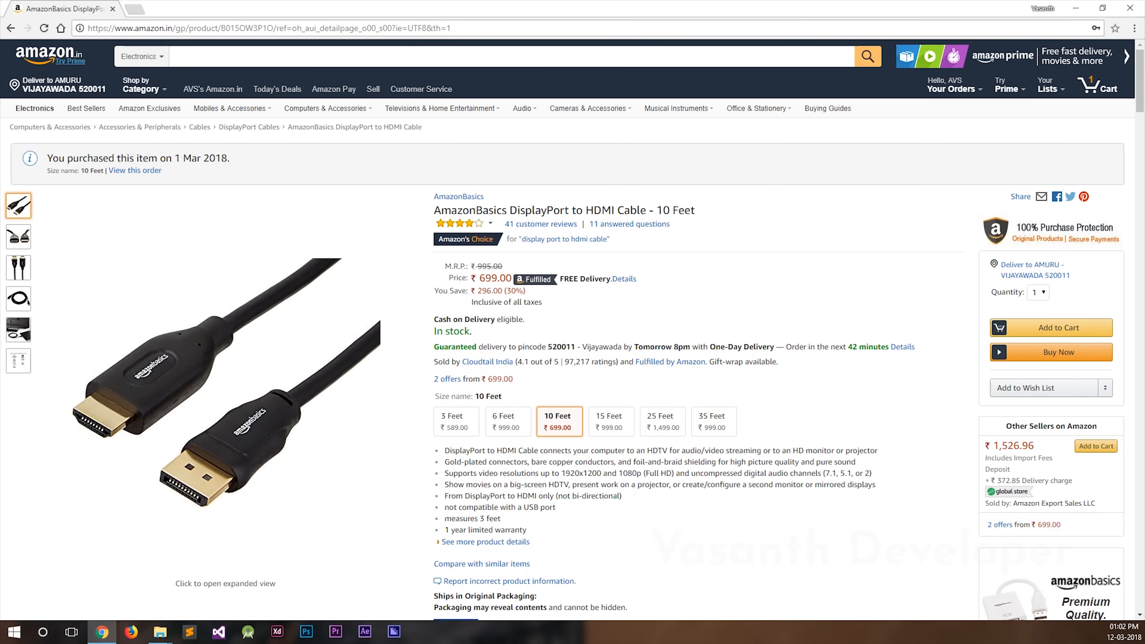
# Step: Show the USB connection reference chart image and select 'Feet' in the product title
pyautogui.click(17, 361)
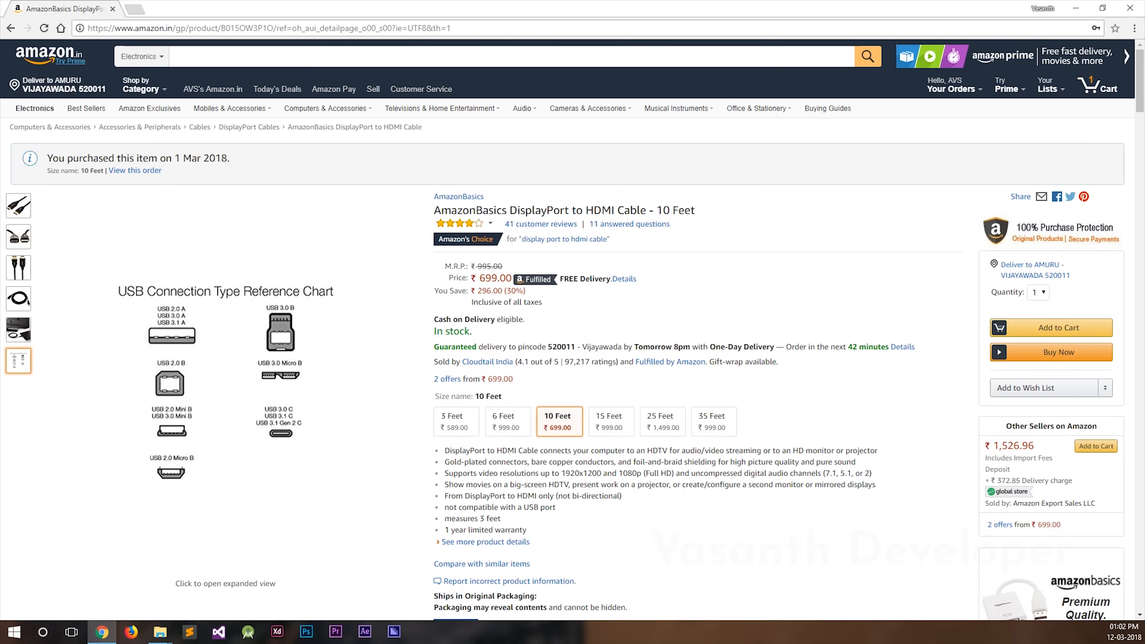
pyautogui.doubleClick(682, 210)
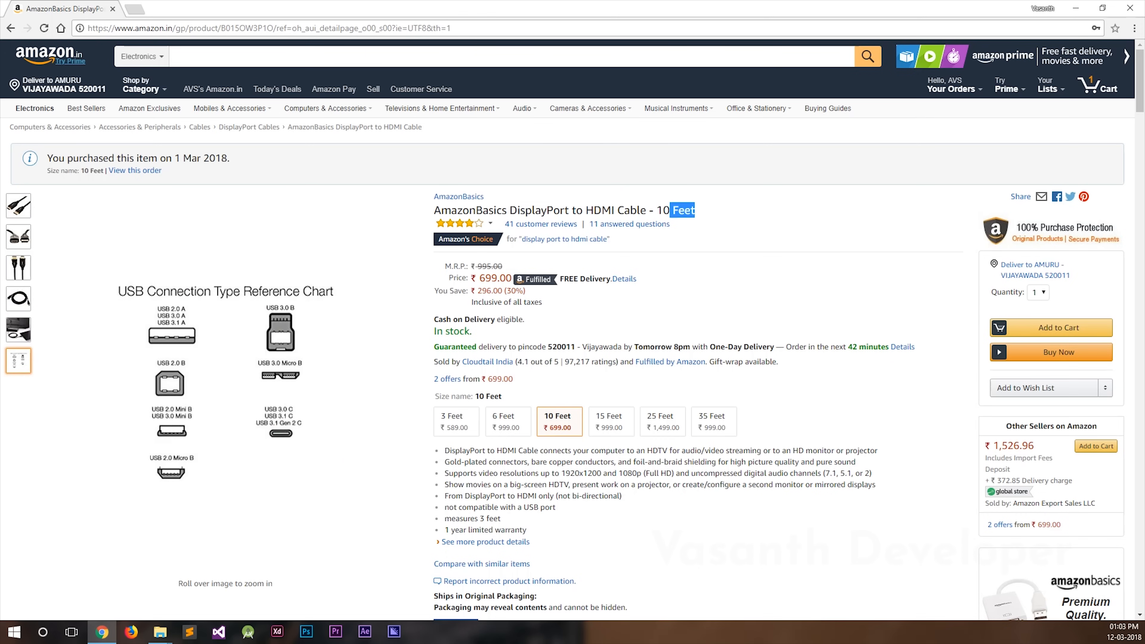